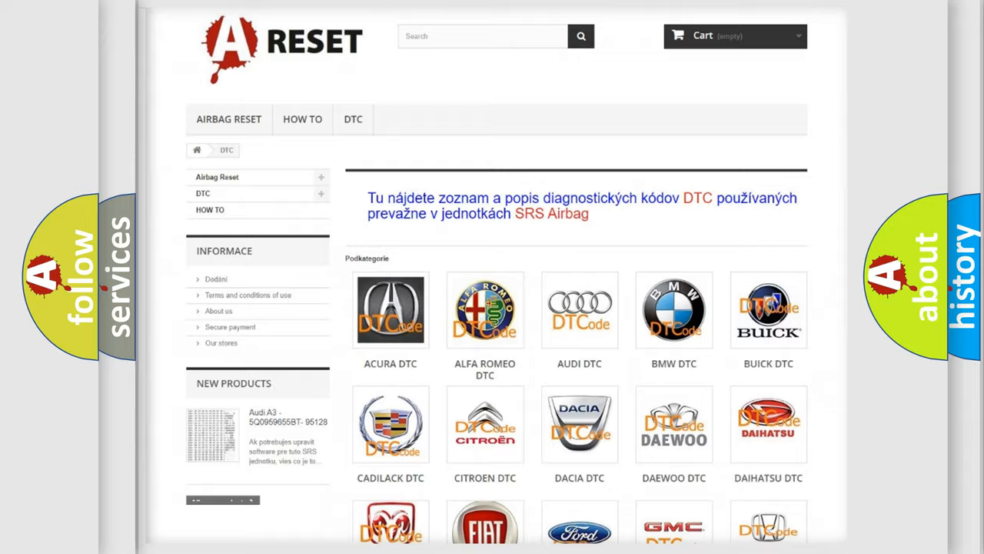
Show the Jeep DTC page listing trouble codes such as B0001:13 and B1031, scrolled back to the top.
scroll(down, 3)
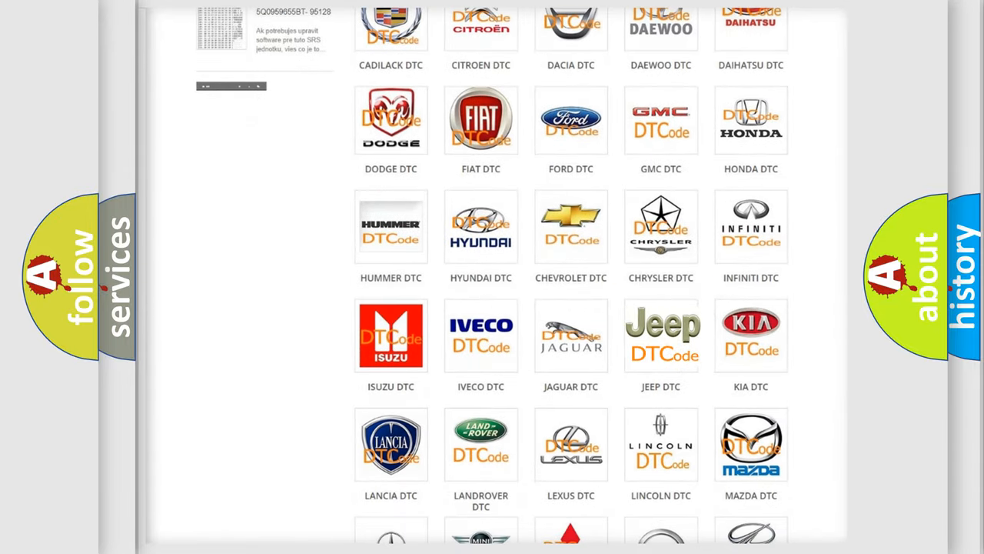
click(661, 335)
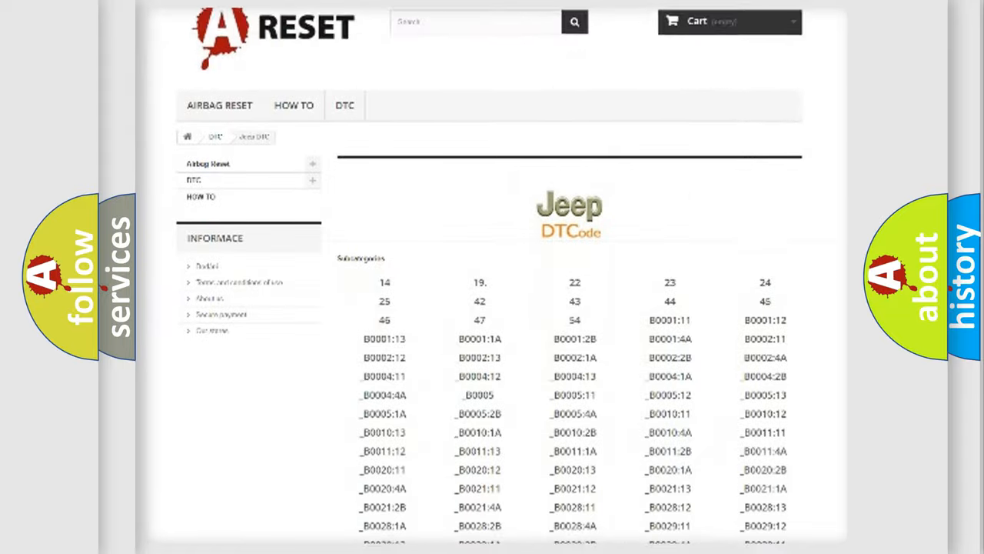
scroll(down, 3)
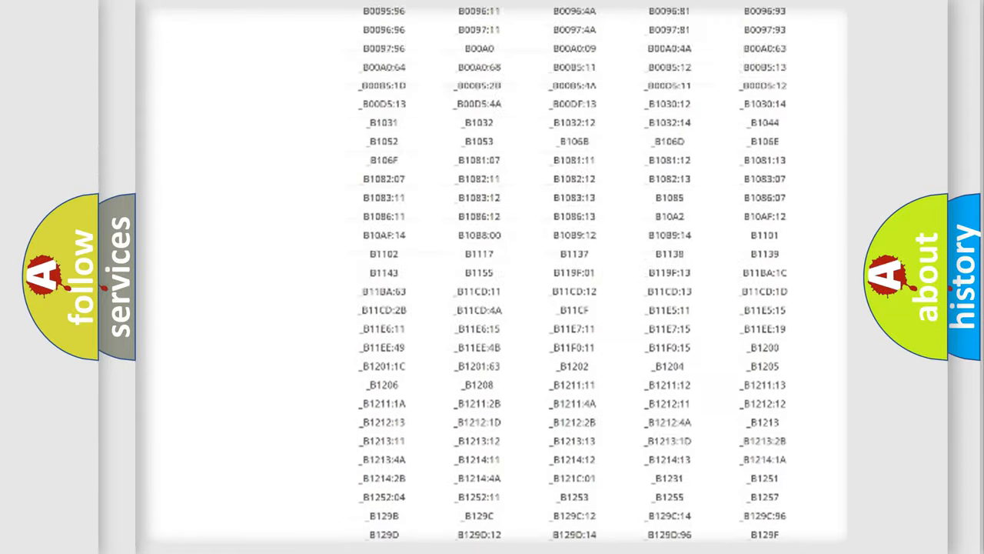
scroll(up, 3)
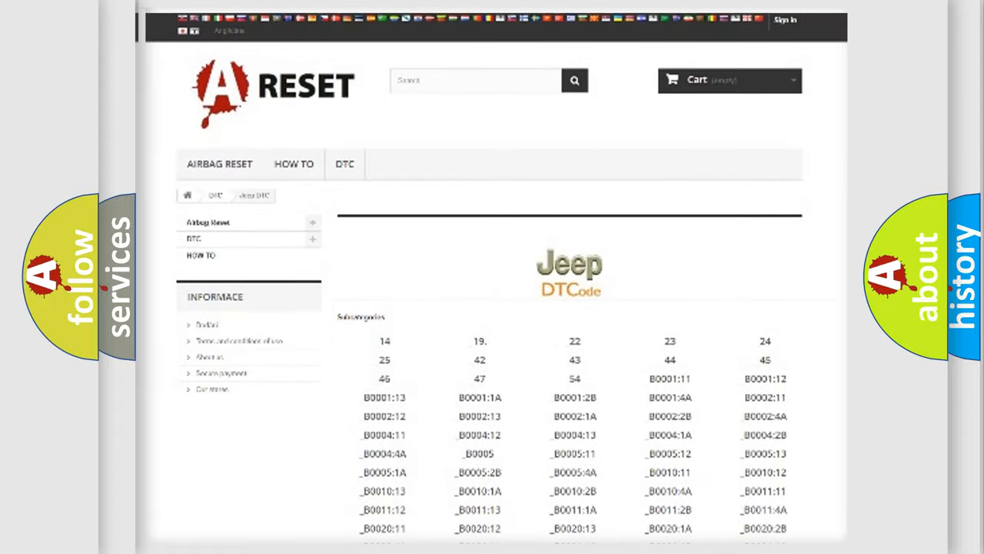